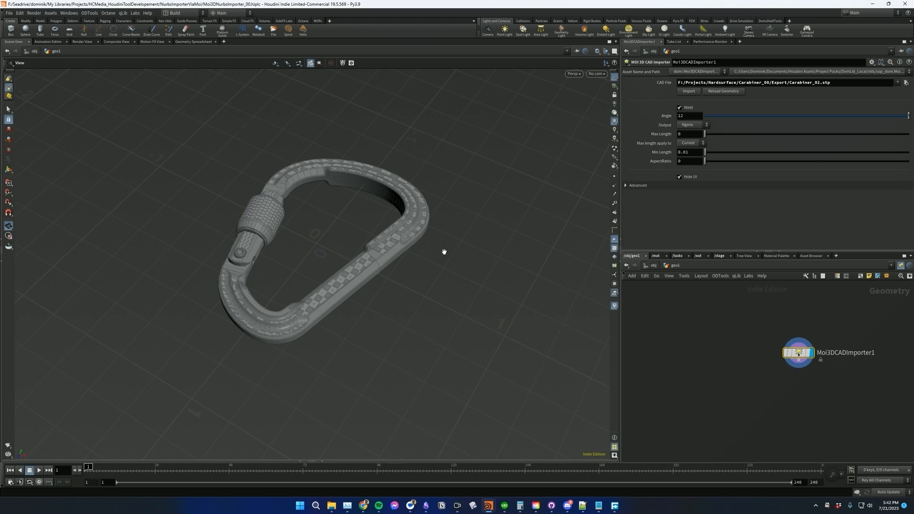
- Save the Houdini scene containing the carabiner import
key("ctrl+s")
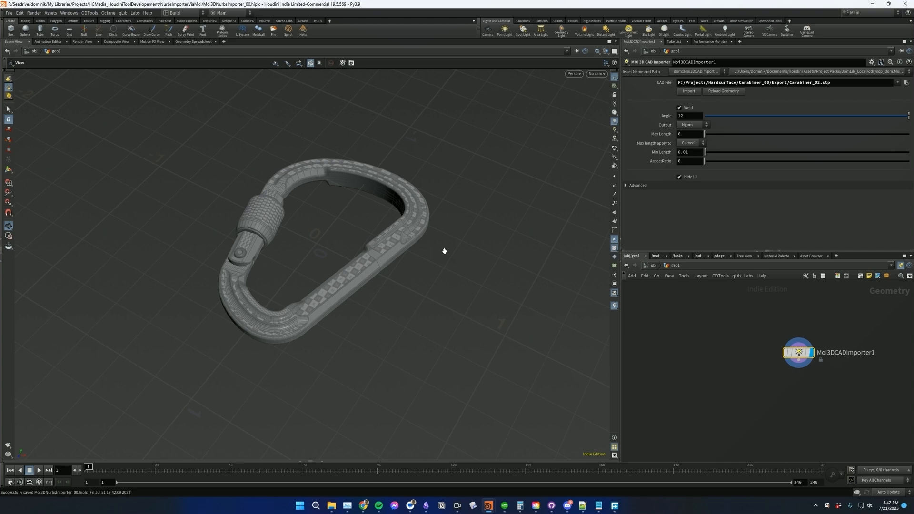
mouse_move(718, 377)
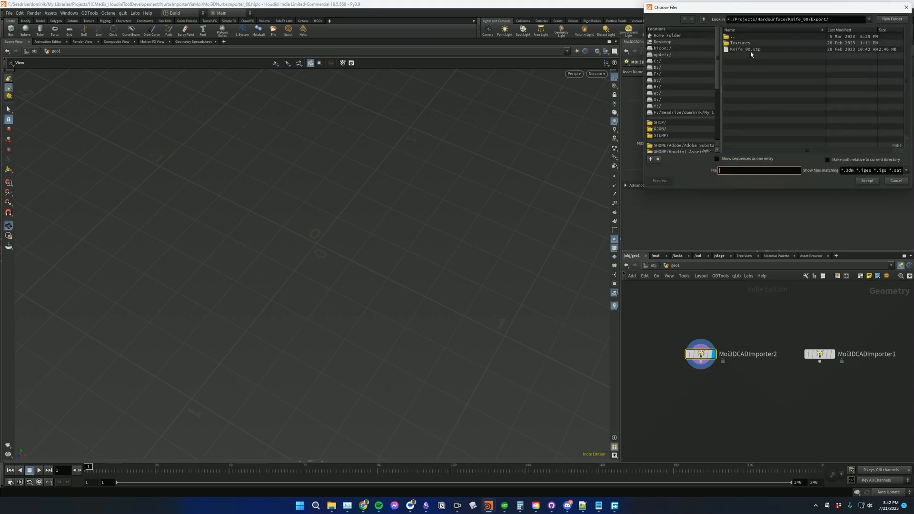
- Point the second MoI 3D CAD importer at Knife_00.stp in the Export folder
left_click(867, 181)
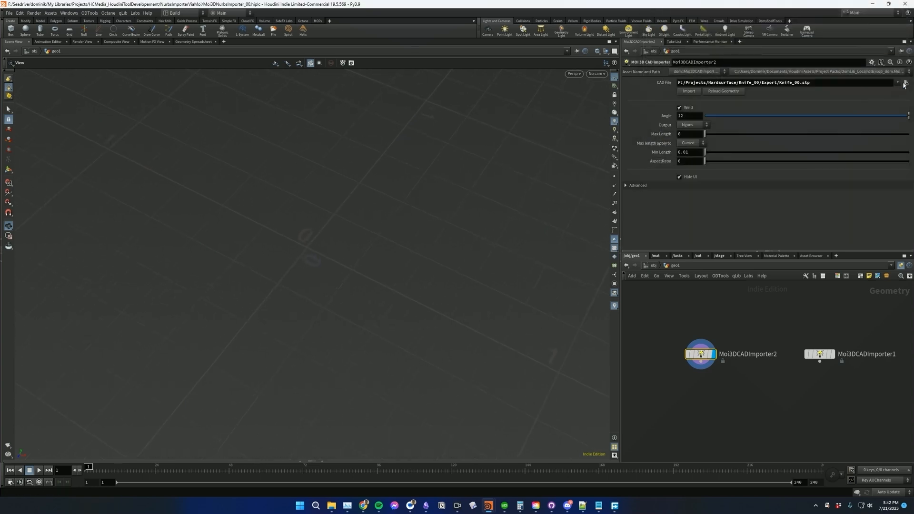
left_click(897, 82)
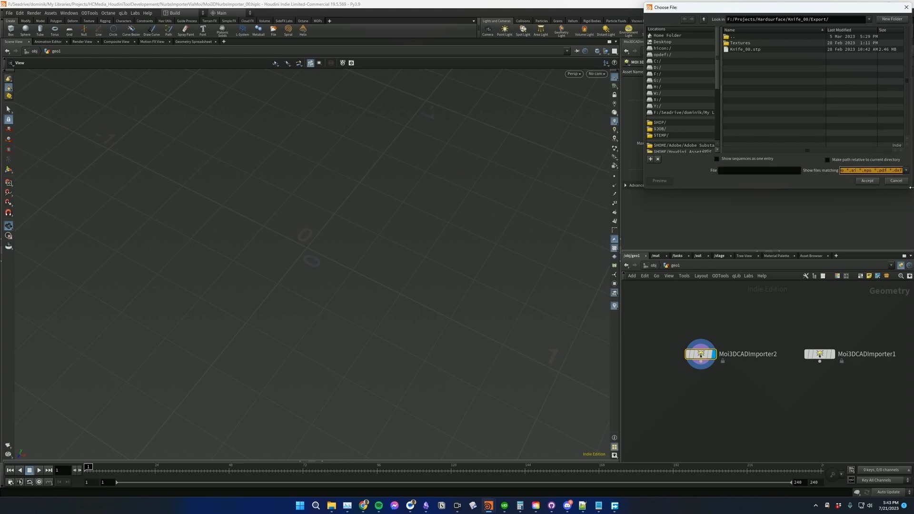
left_click(867, 180)
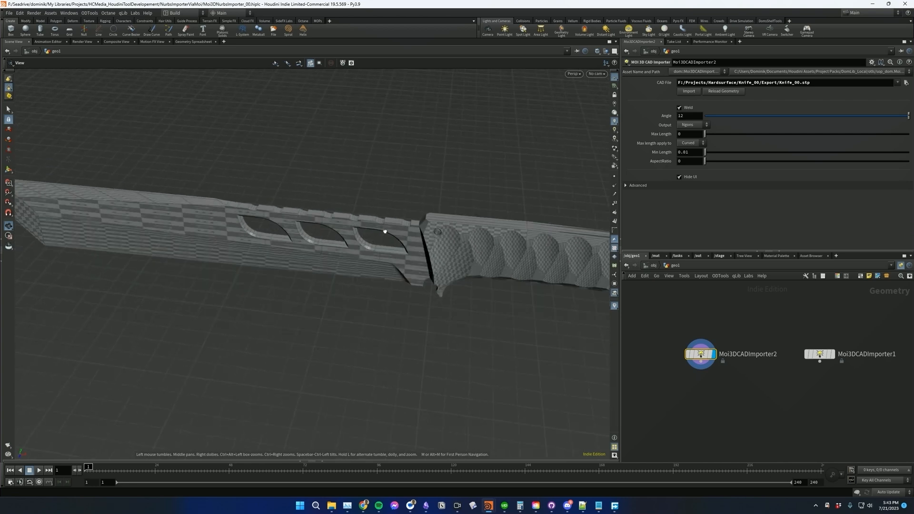
- Import the knife and lower the meshing Angle to 4 before reimporting
left_click(627, 185)
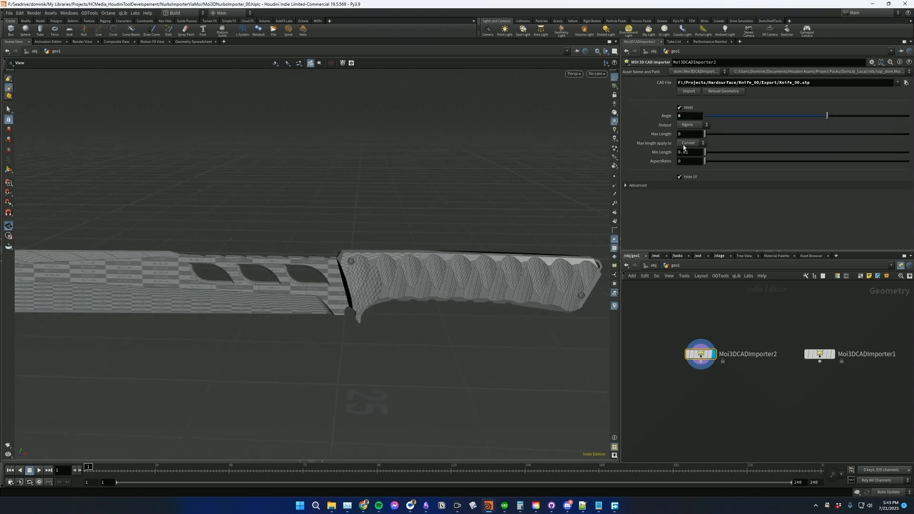
left_click(688, 91)
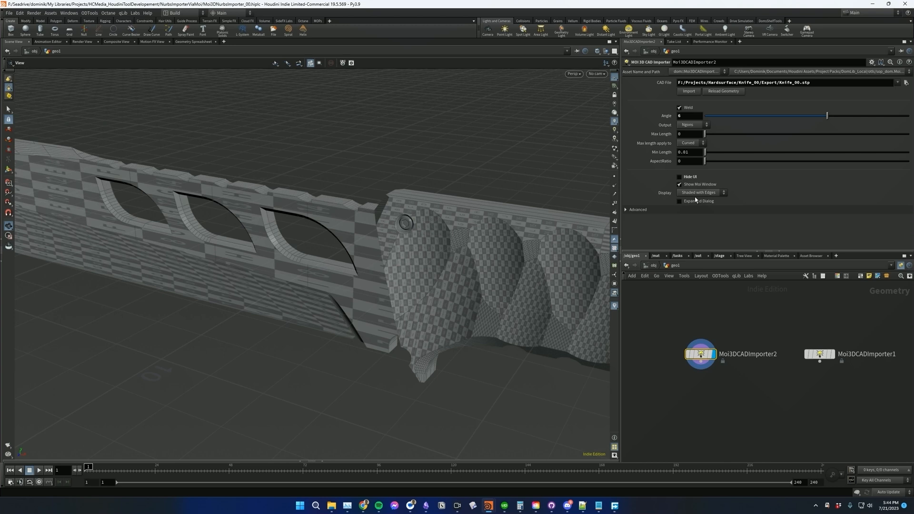
- Uncheck Hide UI, enable Show MoI Window, and rerun the knife import
left_click(679, 185)
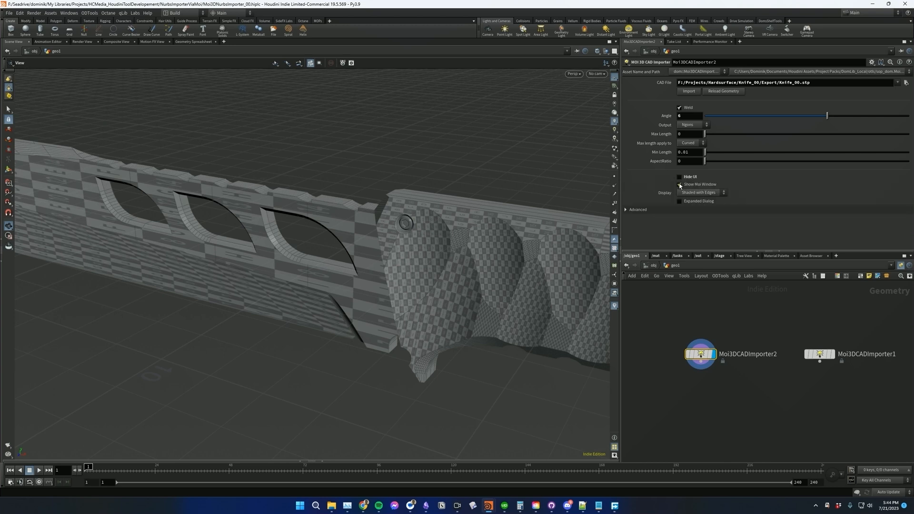
left_click(679, 184)
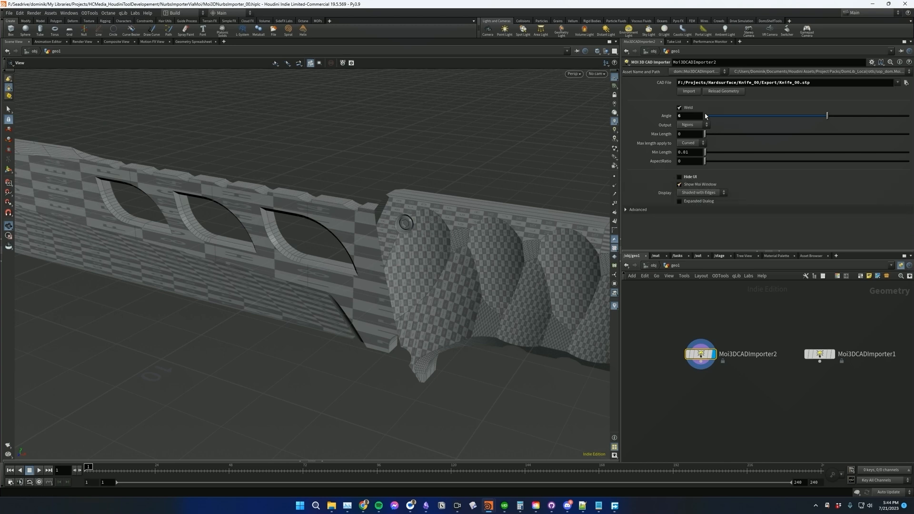
left_click(688, 91)
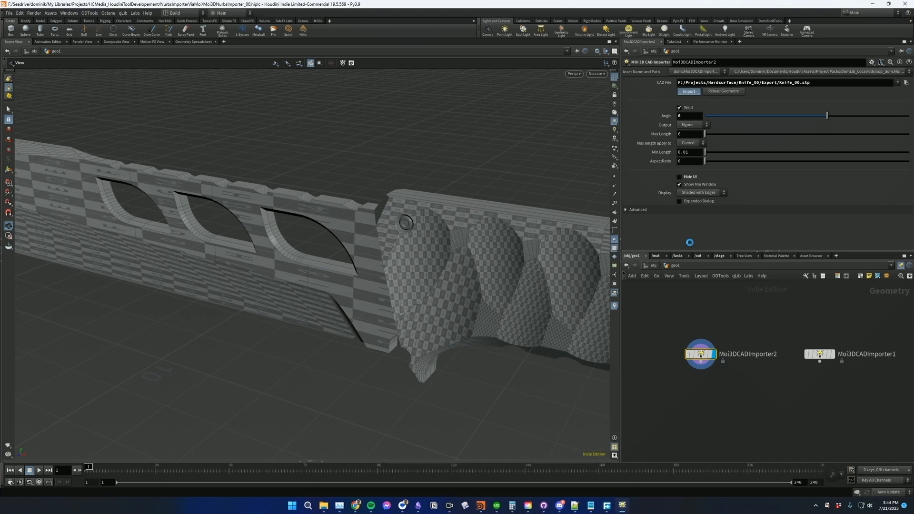
left_click(689, 91)
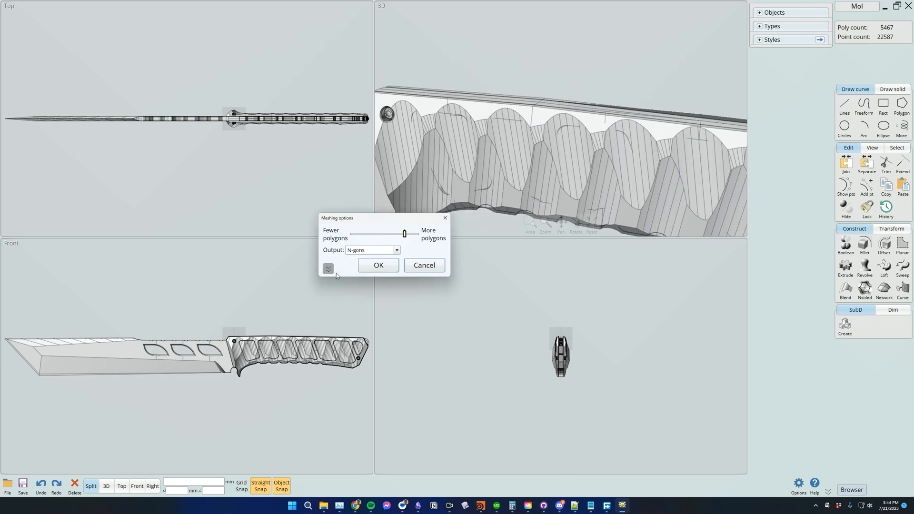
- In MoI meshing options, use More polygons, Avoid smaller than 0.05, and edit Aspect ratio limit
left_click(327, 269)
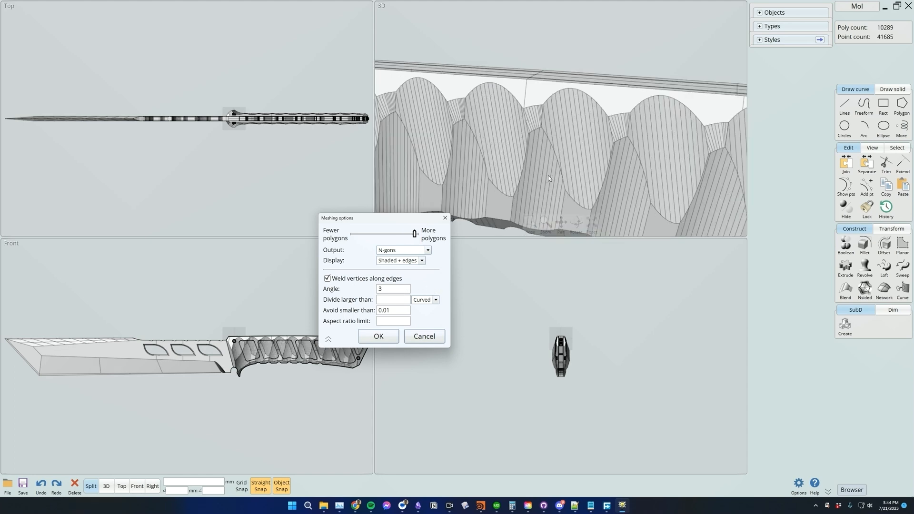
left_click(393, 310)
type("0.05")
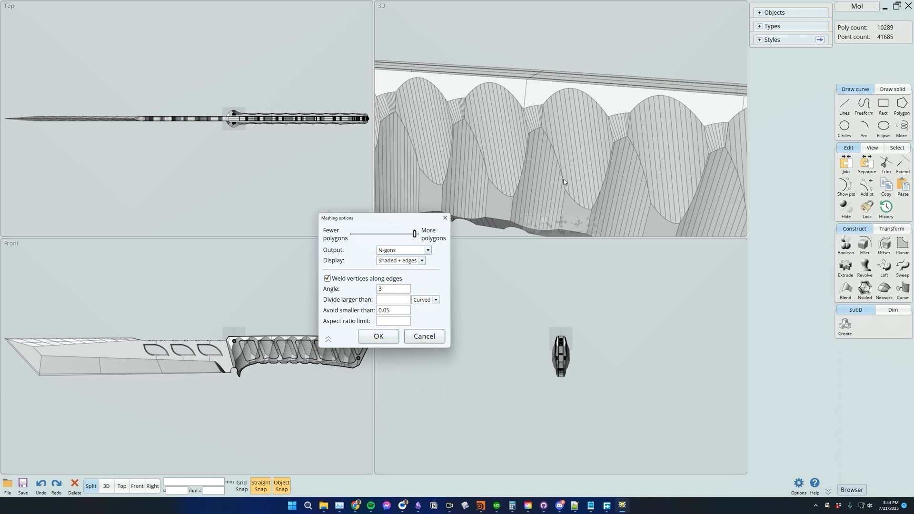
left_click(393, 321)
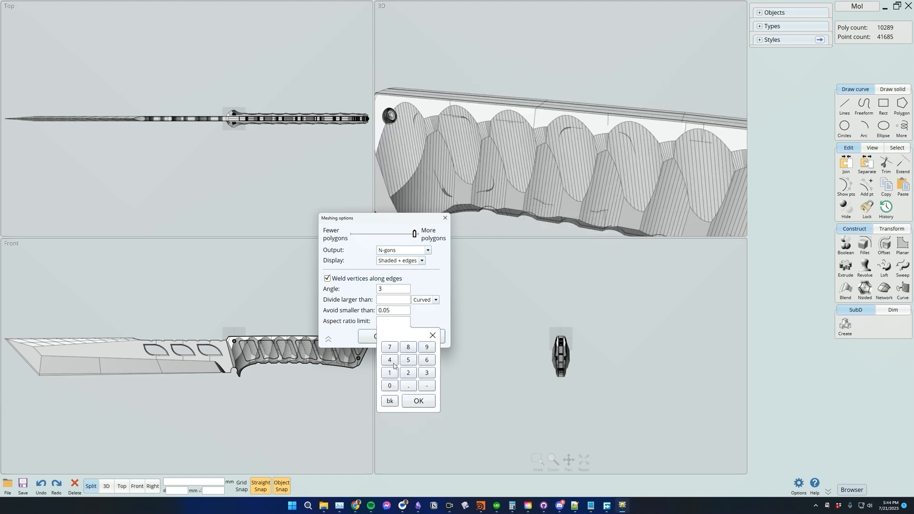
left_click(417, 401)
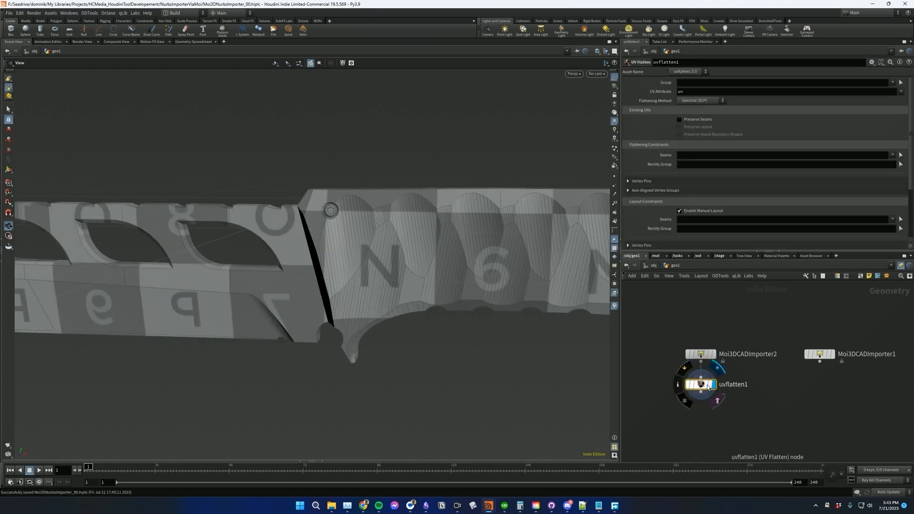
- Enable Preserve Seams on the UV Flatten node below the knife importer
left_click(679, 120)
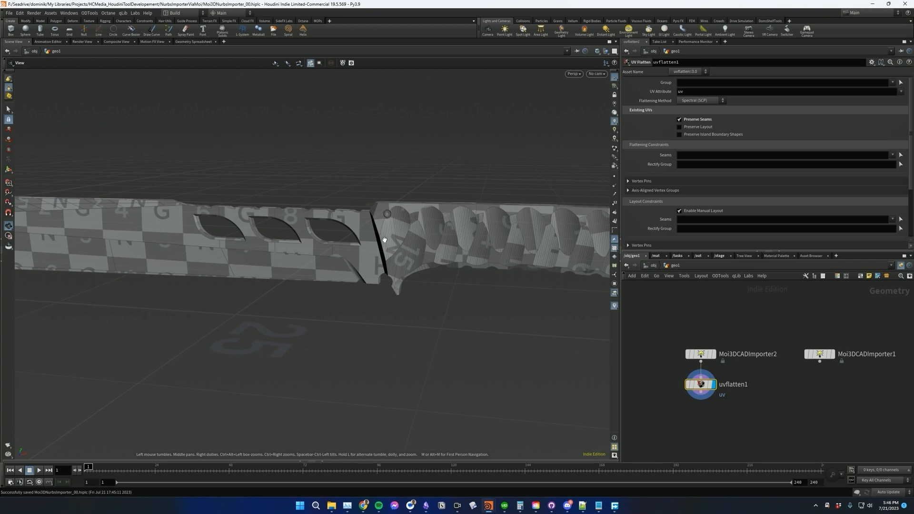
left_click(278, 74)
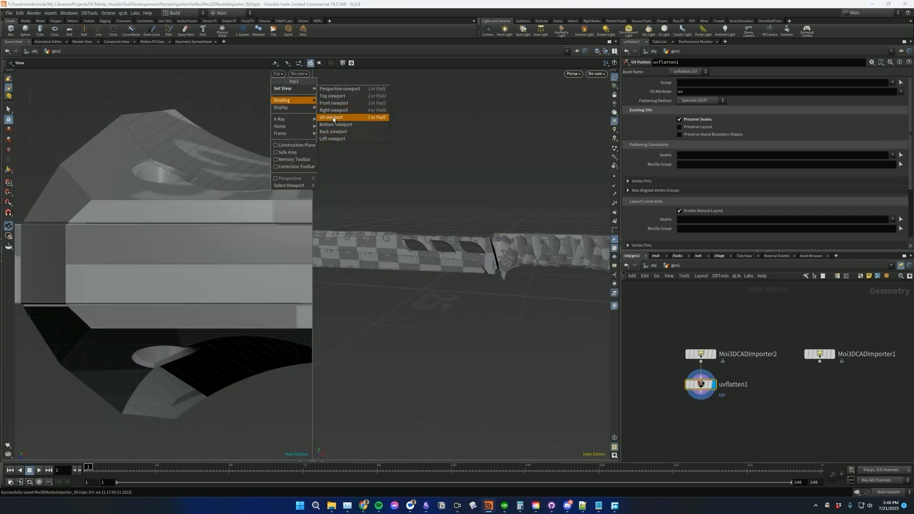
left_click(330, 117)
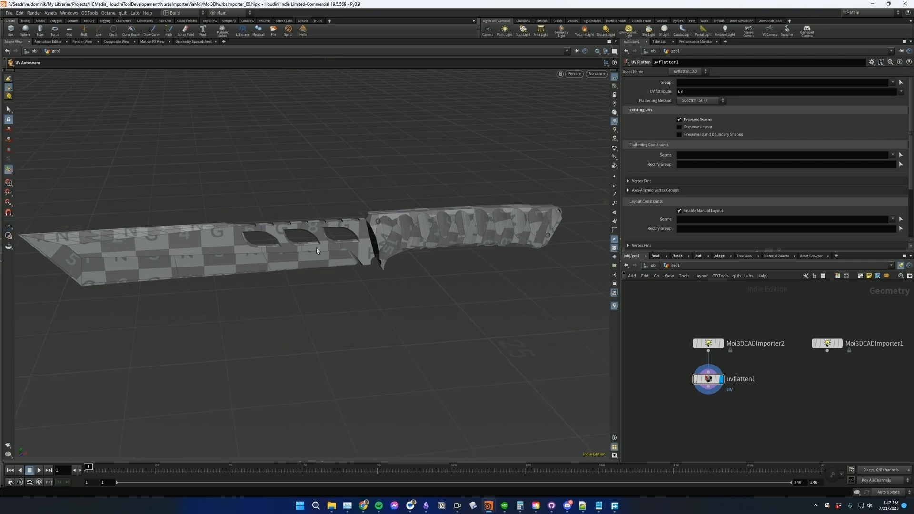
left_click(707, 344)
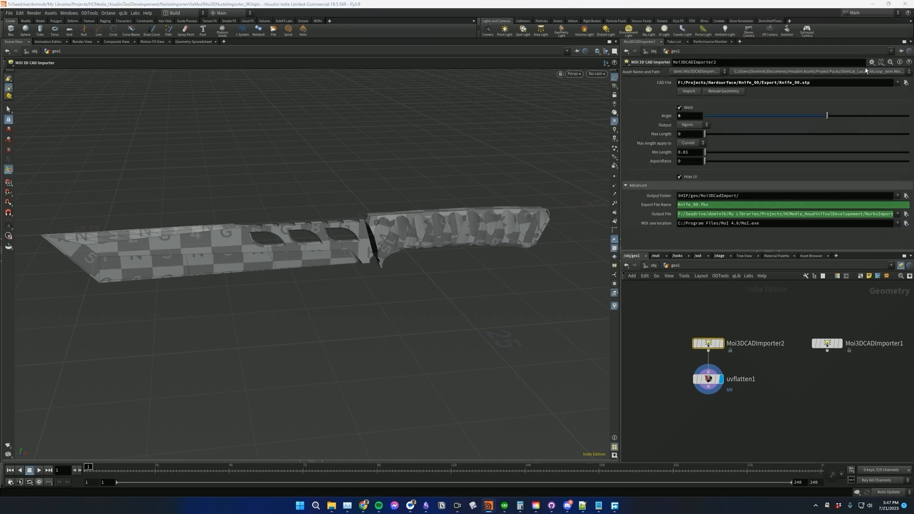
- Expand the knife importer's Advanced section showing Output Folder and Knife_00.fbx export name
left_click(871, 62)
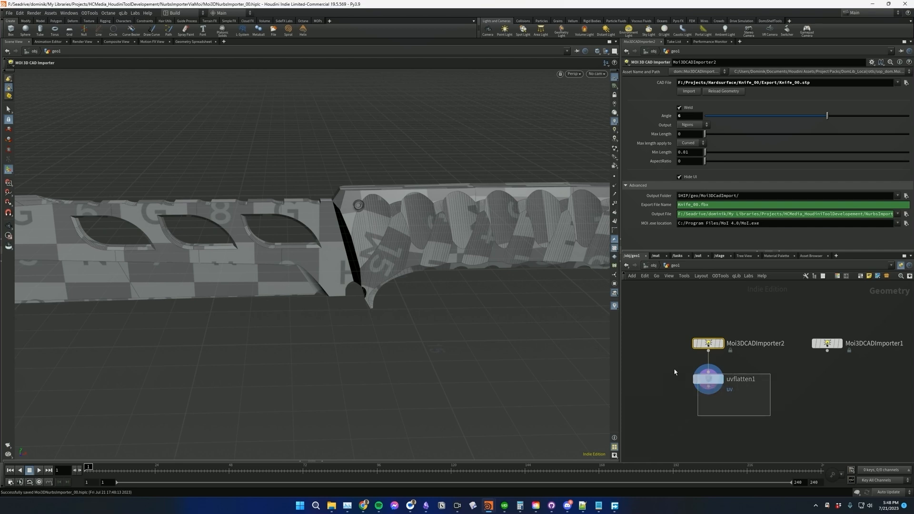
- Select uvflatten1 to display the knife's flattened UV islands beside the 3D model
left_click(708, 379)
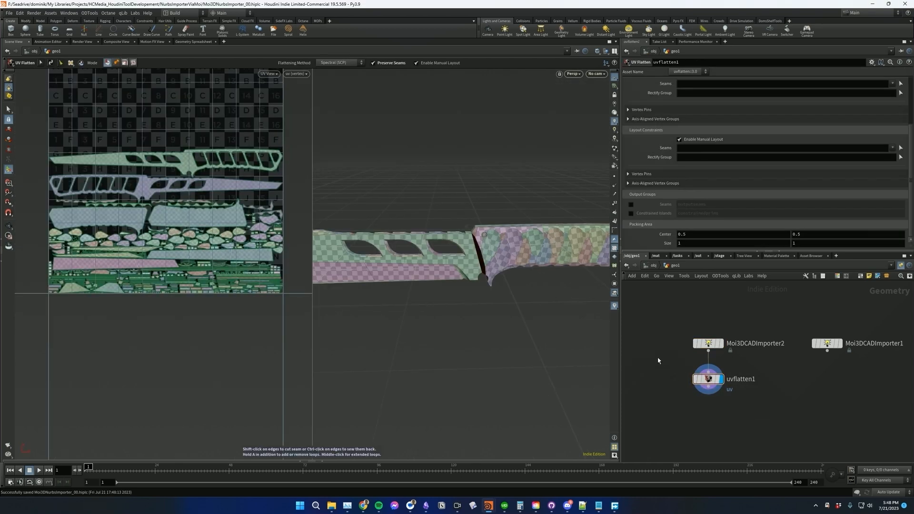